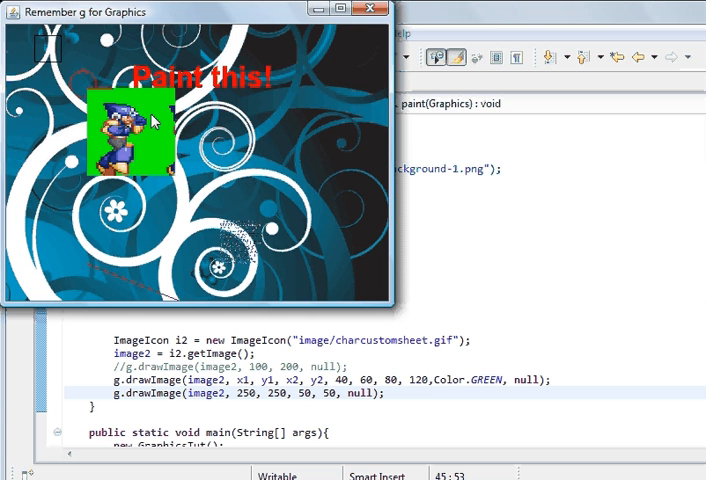
pyautogui.moveTo(137, 162)
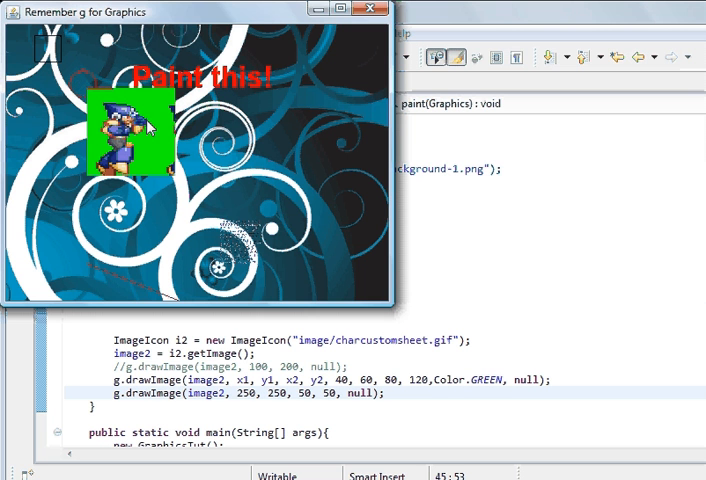
pyautogui.moveTo(133, 86)
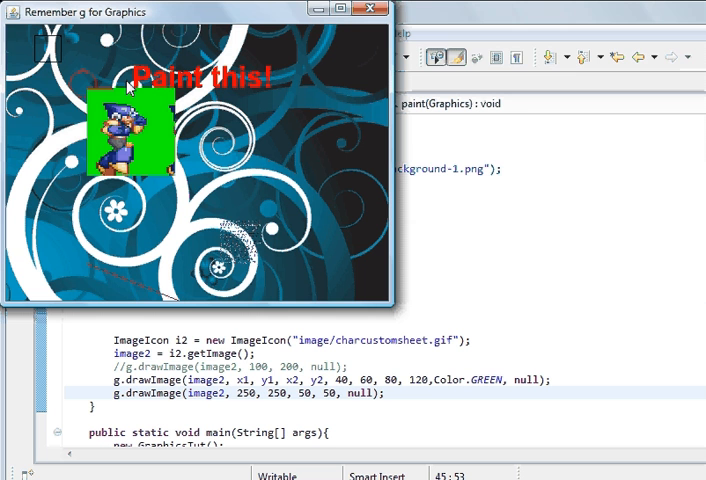
pyautogui.moveTo(200, 185)
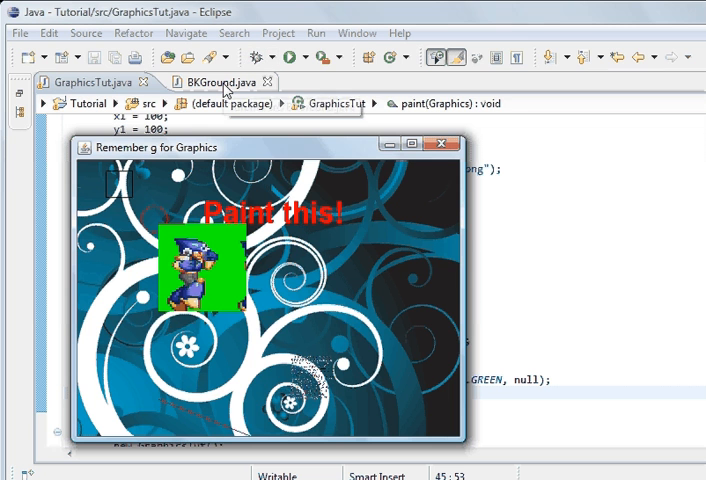
# Look over the BKGround class, then bring GraphicsTut.java's paint method in front of the demo window
pyautogui.click(442, 146)
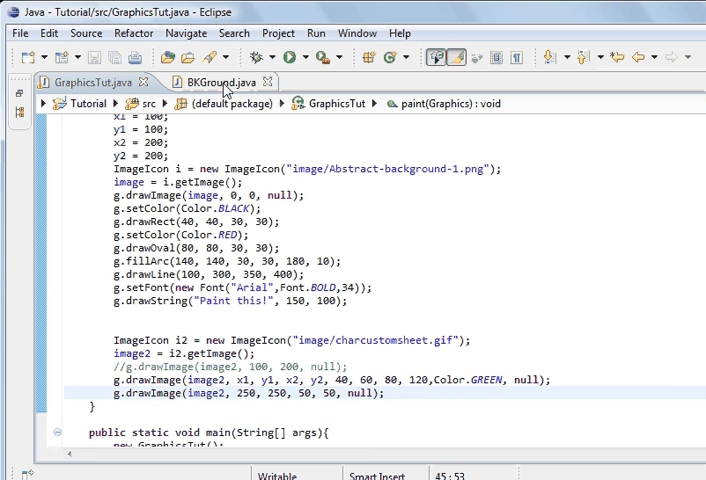
pyautogui.click(210, 82)
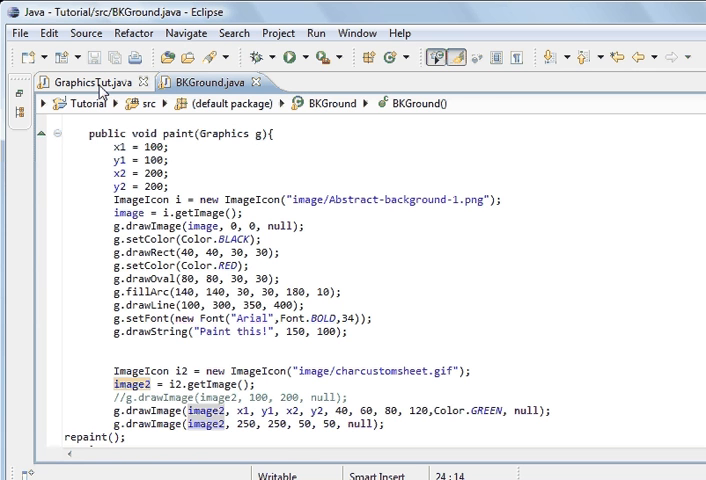
pyautogui.click(85, 82)
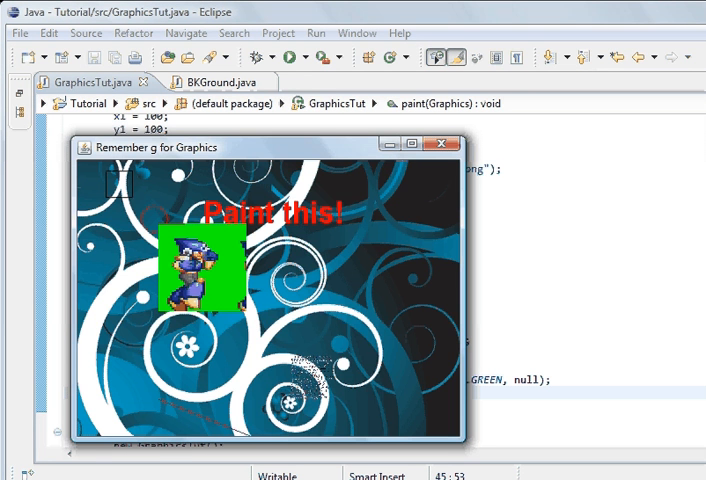
pyautogui.click(440, 147)
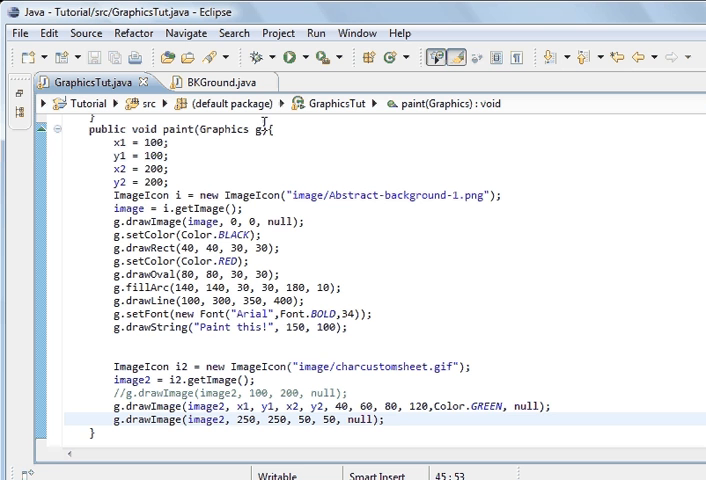
# Place the cursor after the last g.drawImage call to begin a repaint call
pyautogui.click(387, 419)
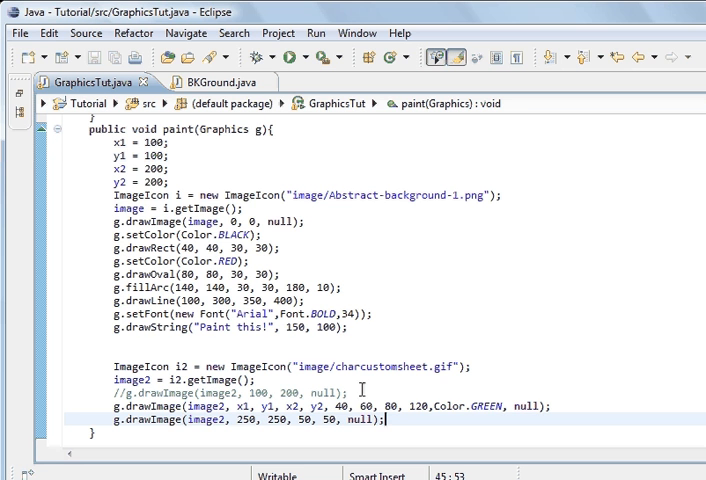
pyautogui.moveTo(202, 434)
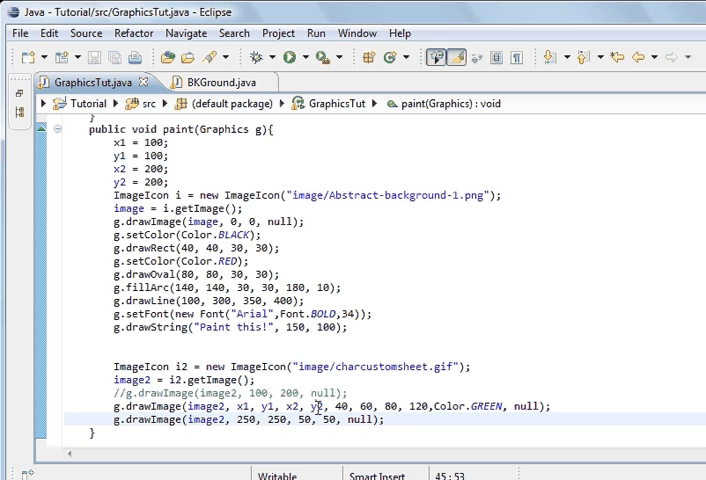
pyautogui.click(400, 420)
pyautogui.write('repain')
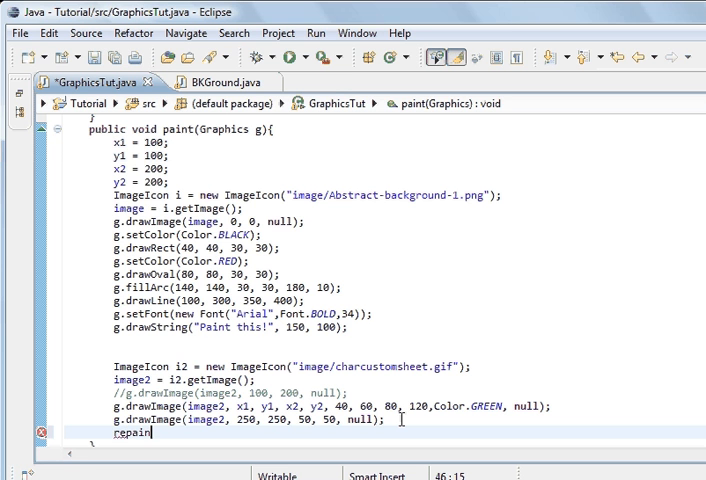
pyautogui.write('t()')
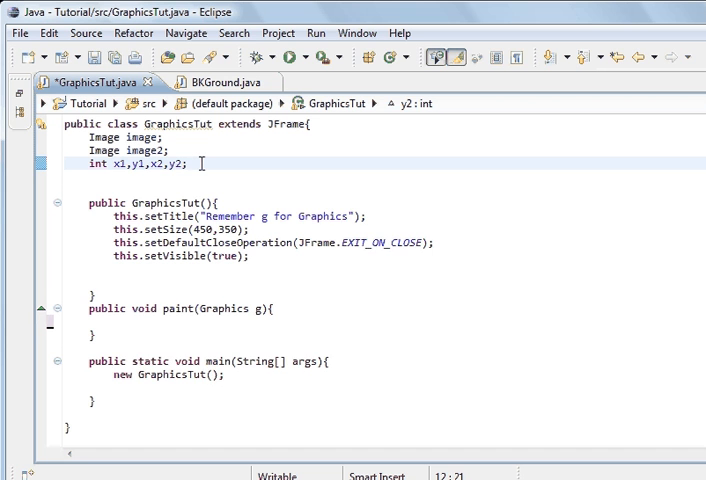
# Type the field declaration BKGround bkg = new BKGround() into GraphicsTut's class body
pyautogui.write('BK')
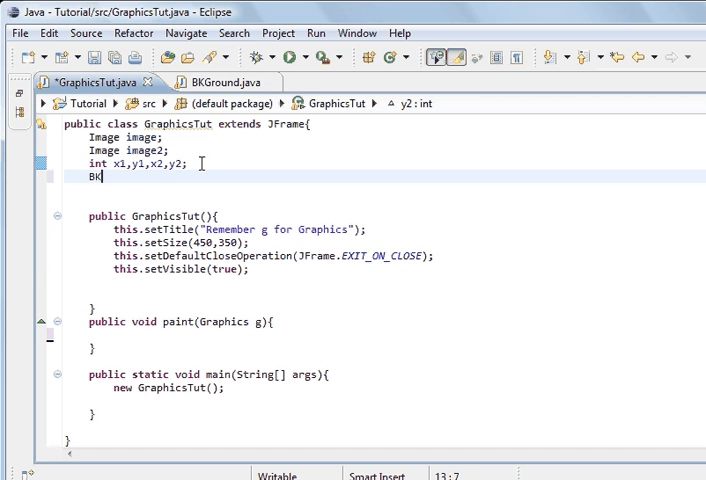
pyautogui.write('Ground')
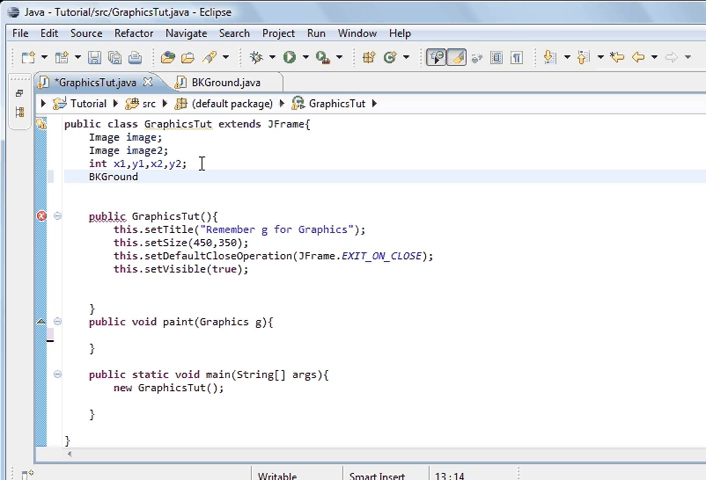
pyautogui.write('bkg')
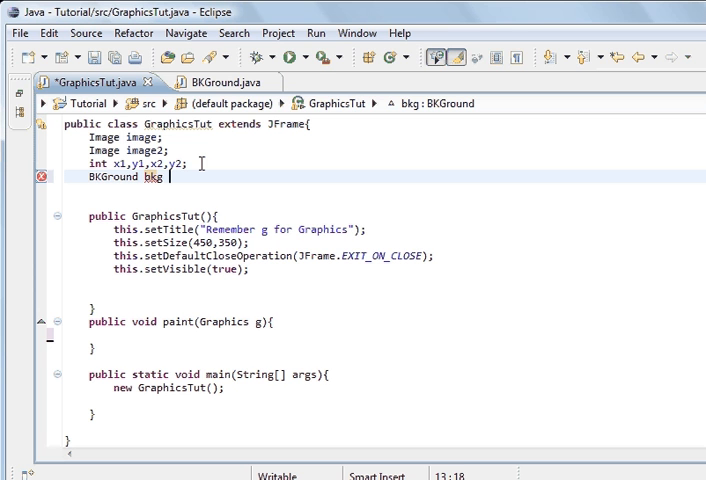
pyautogui.write('= new')
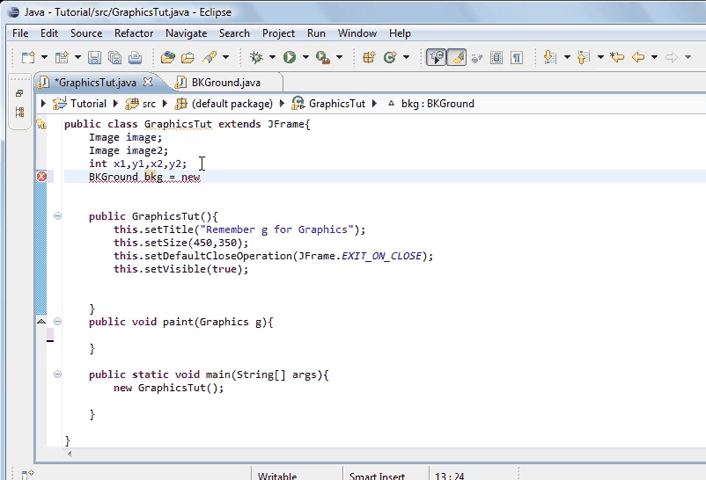
pyautogui.write('BK')
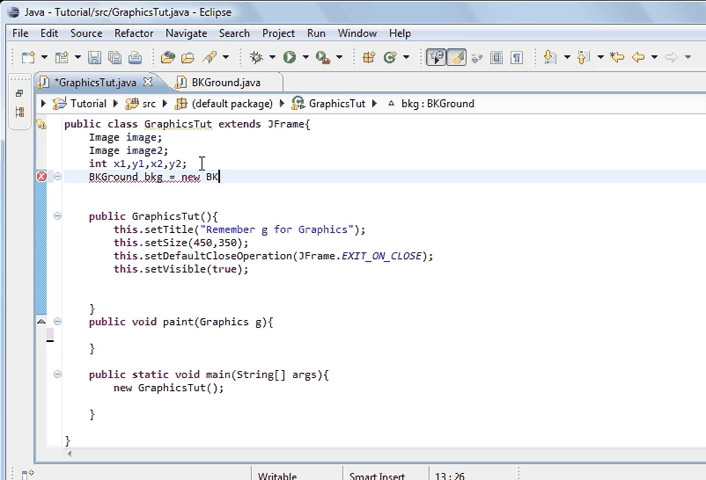
pyautogui.write('Gr')
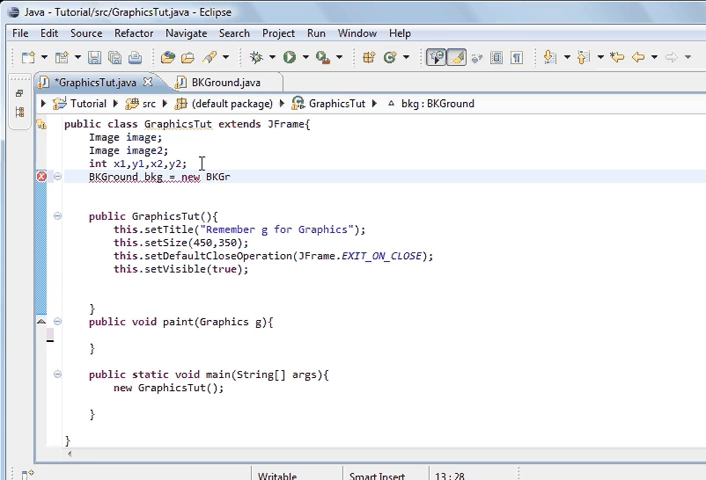
pyautogui.write('ound')
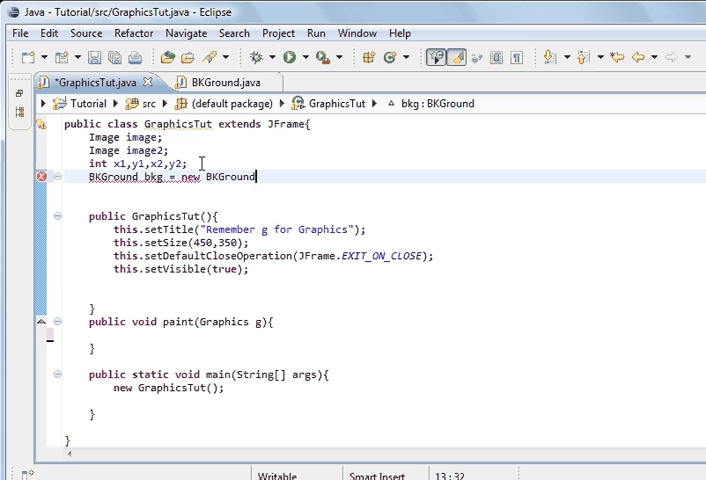
pyautogui.write('();')
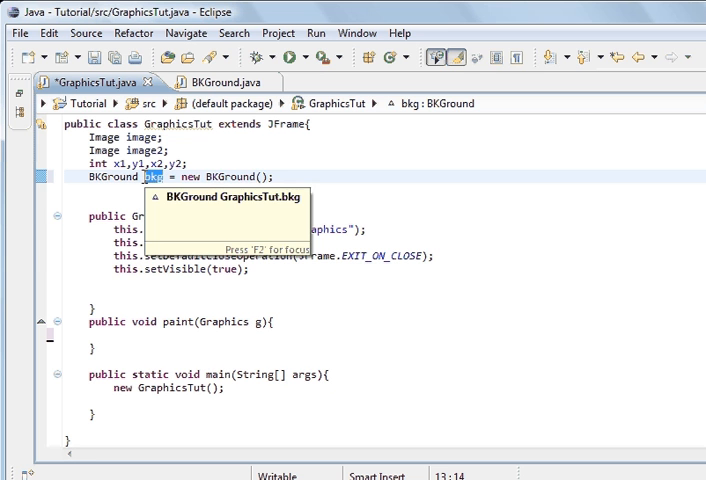
# Start a 'this' statement on the line after setVisible in GraphicsTut's constructor
pyautogui.click(256, 269)
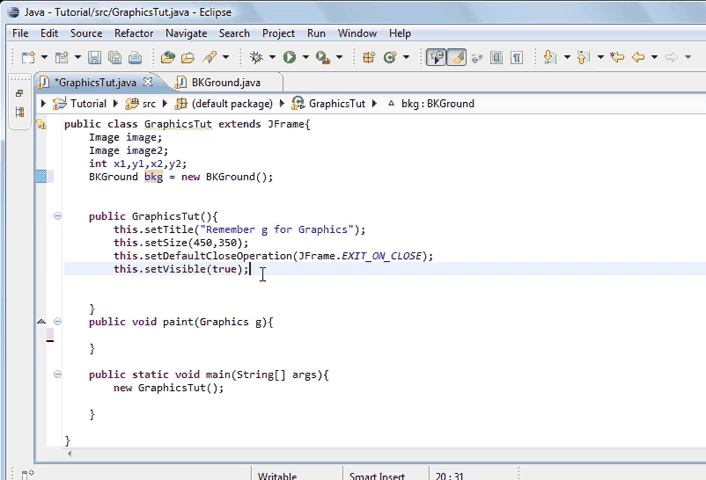
pyautogui.write('this')
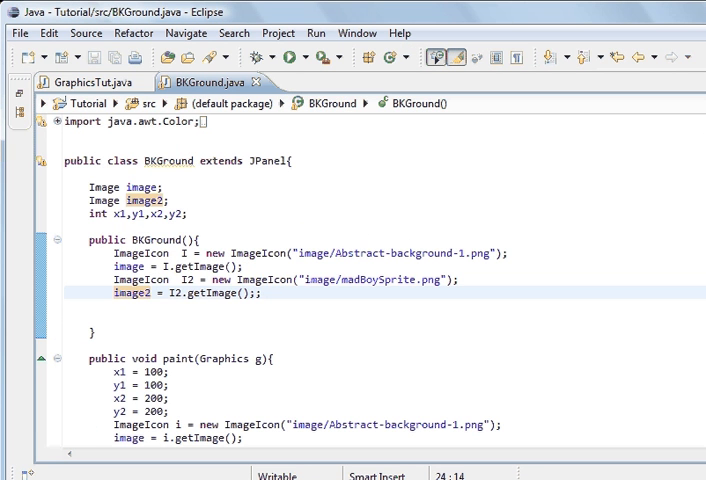
# Scroll BKGround's paint method down to repaint(), then return to GraphicsTut.java
pyautogui.scroll(-3)
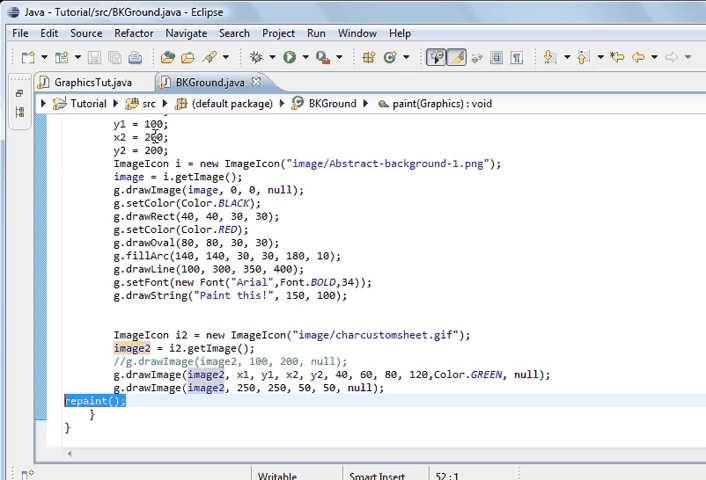
pyautogui.click(88, 82)
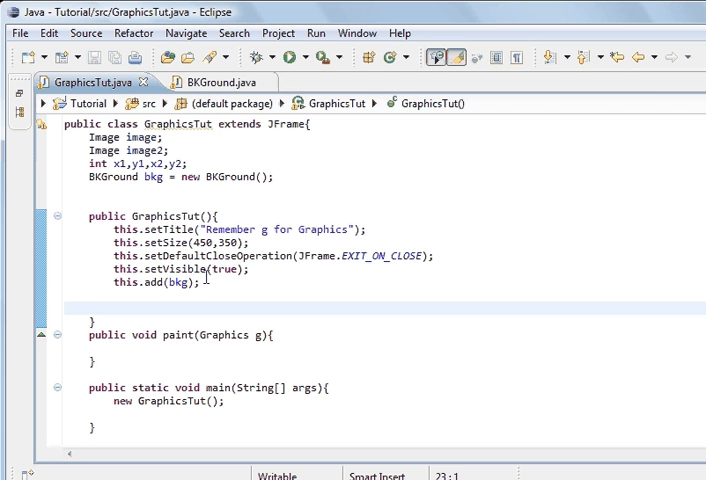
pyautogui.click(70, 307)
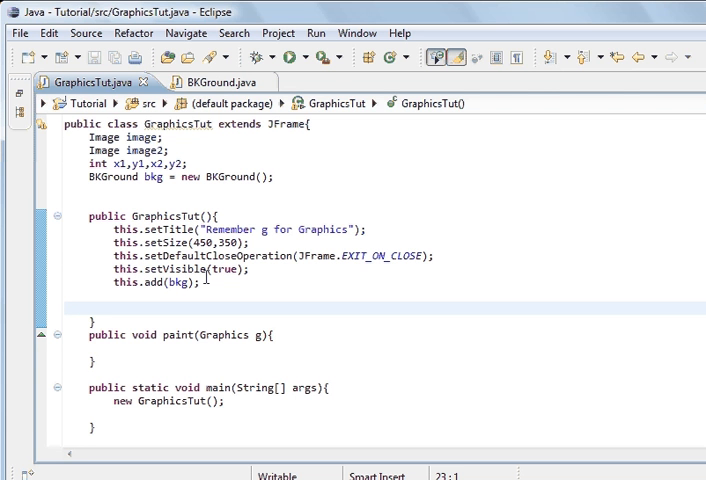
pyautogui.click(65, 307)
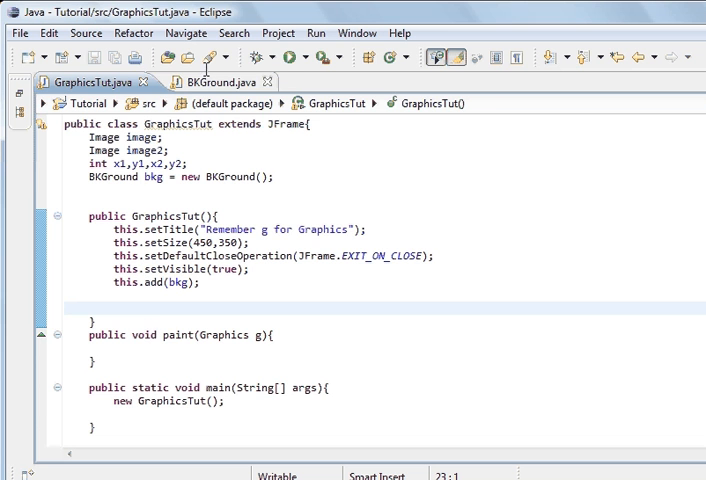
pyautogui.click(218, 82)
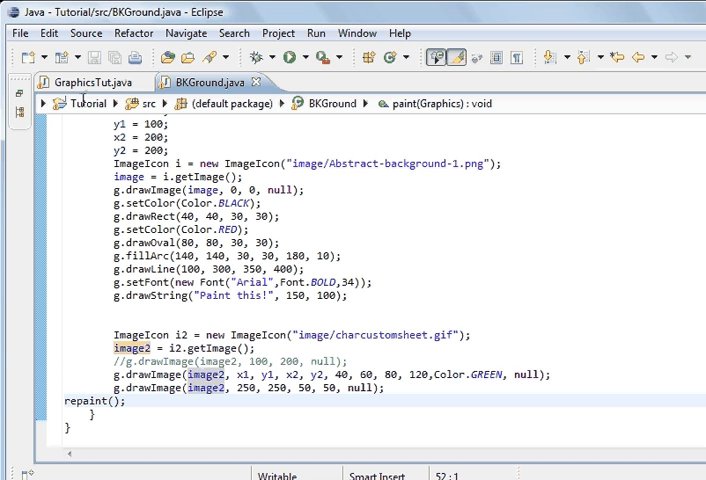
pyautogui.click(88, 82)
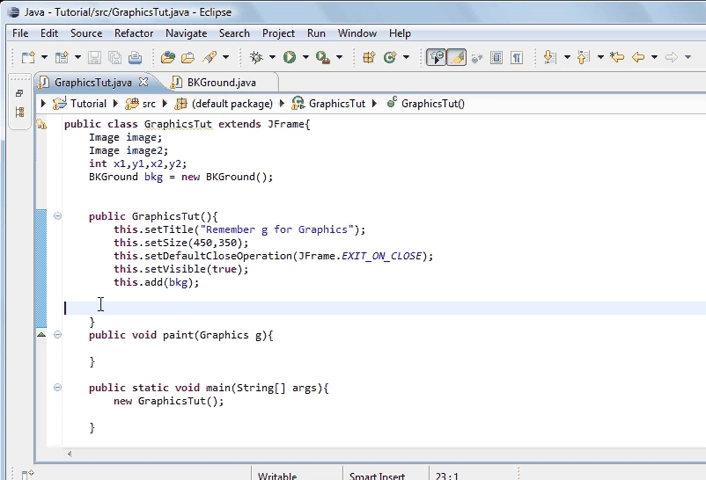